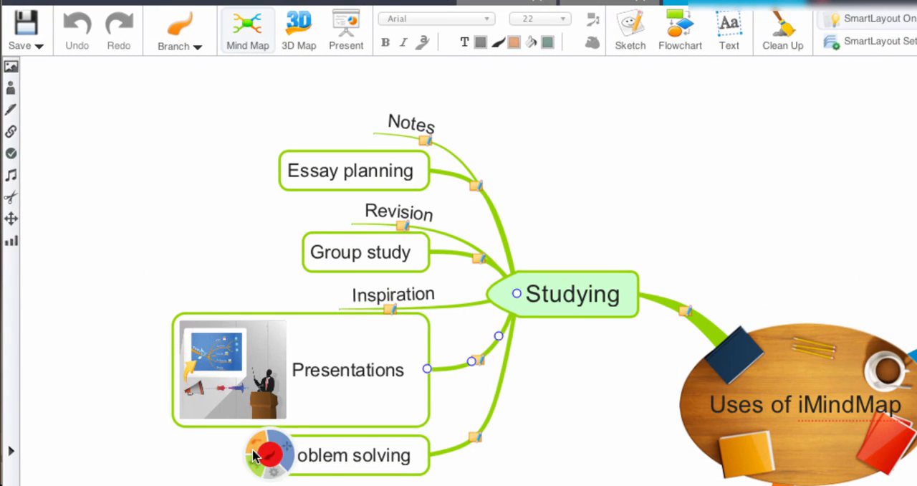
# Step: Show the Essay planning branch's notes in the side panel's Notes view
pyautogui.click(22, 74)
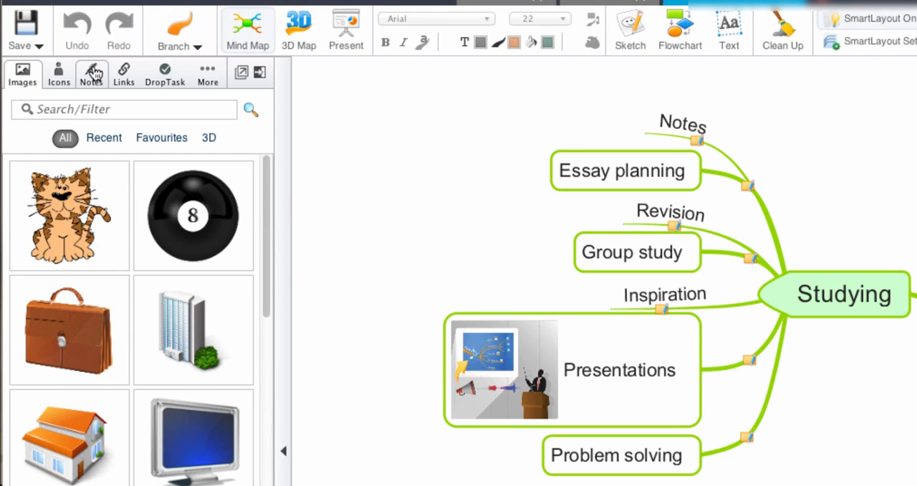
pyautogui.click(91, 74)
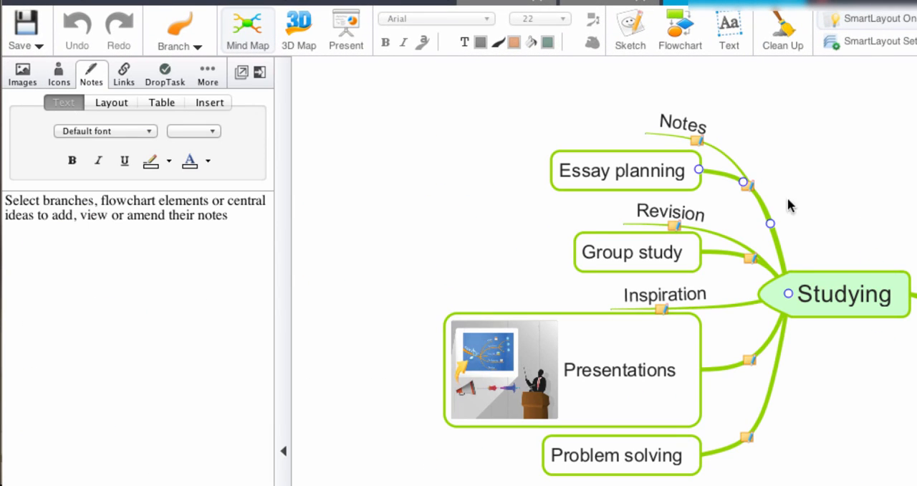
pyautogui.click(625, 171)
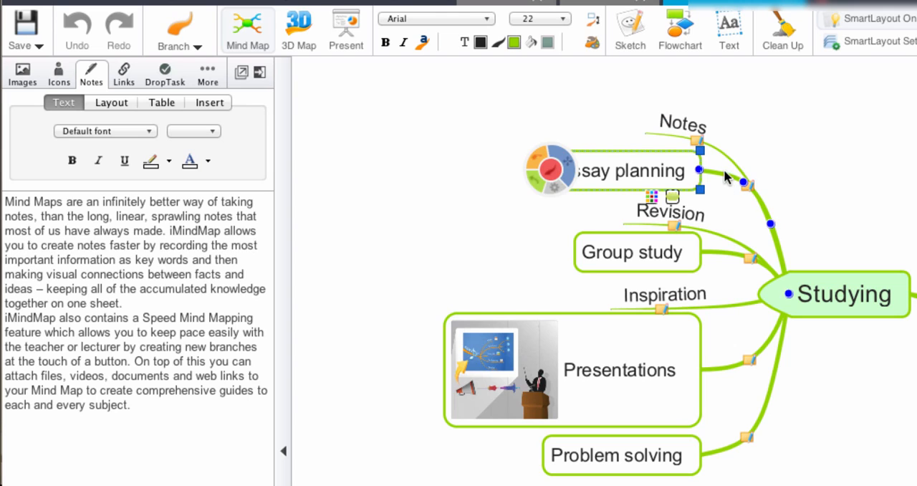
pyautogui.click(631, 251)
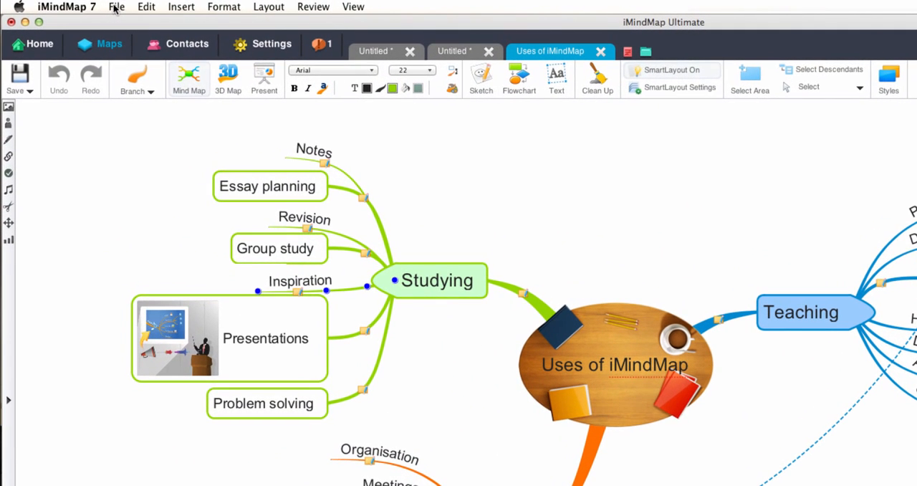
# Step: Bring up the File commands to reach the Export & Share options
pyautogui.click(116, 6)
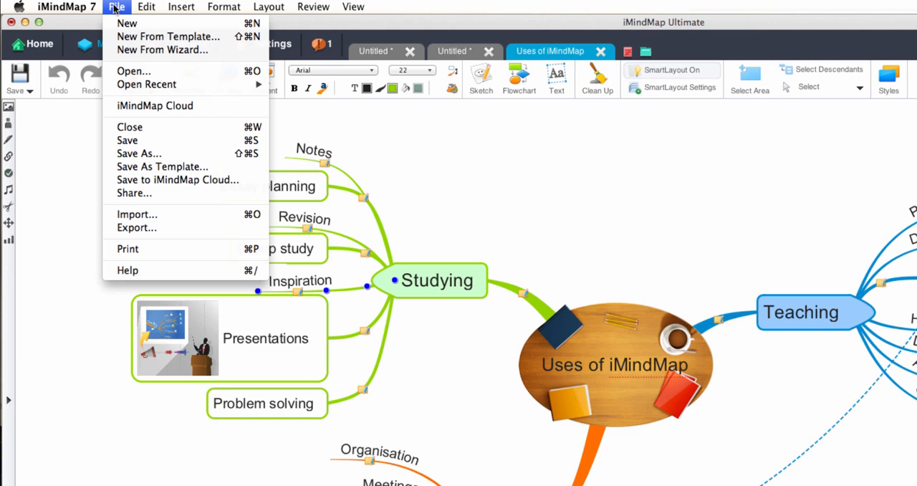
pyautogui.moveTo(124, 63)
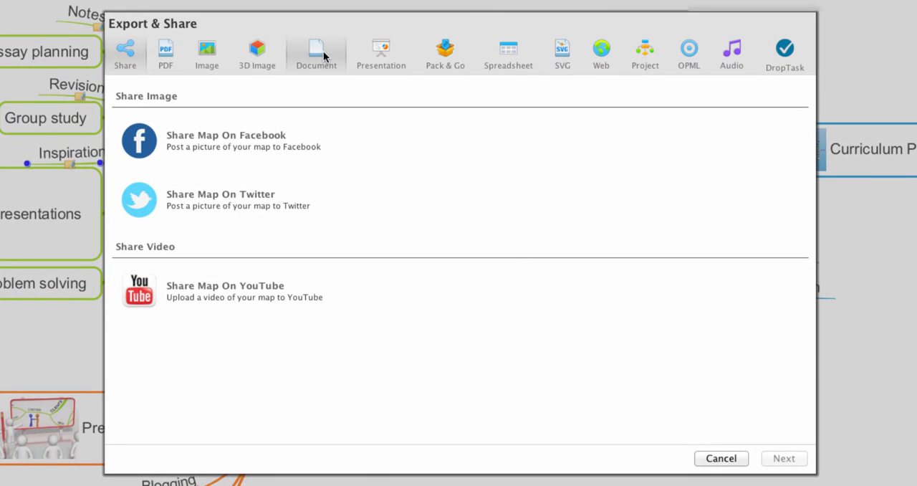
# Step: Choose Word document export, preview the Warm template, then settle on Ice with both image options
pyautogui.click(316, 54)
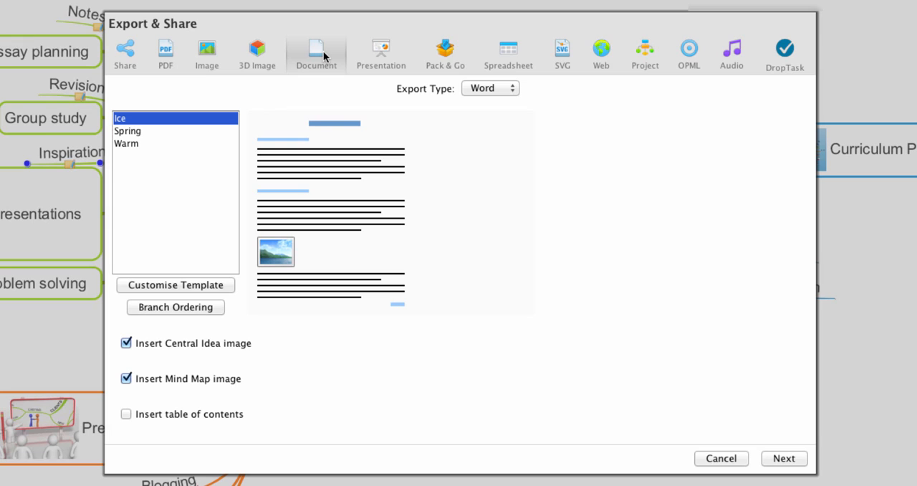
pyautogui.click(490, 88)
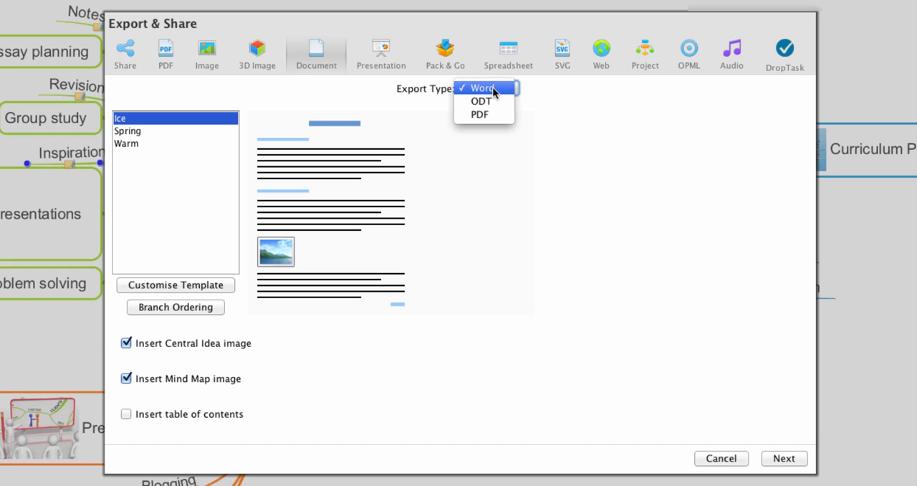
pyautogui.moveTo(480, 101)
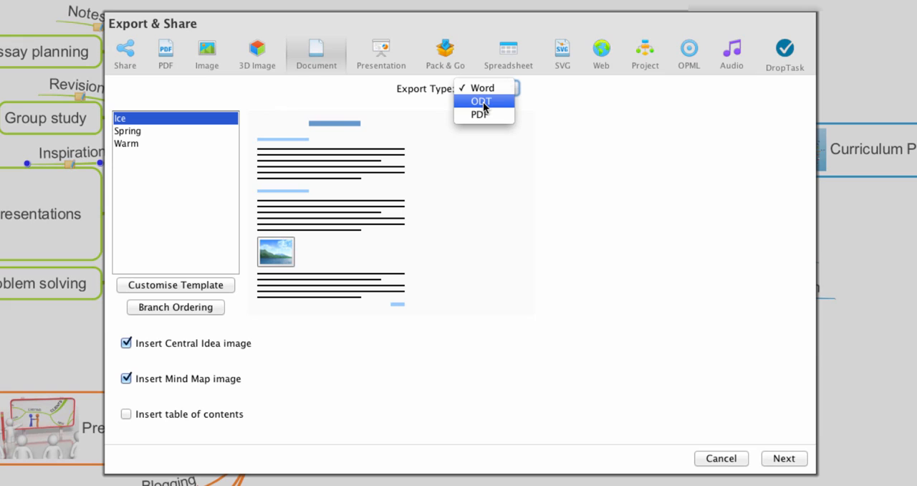
pyautogui.moveTo(480, 115)
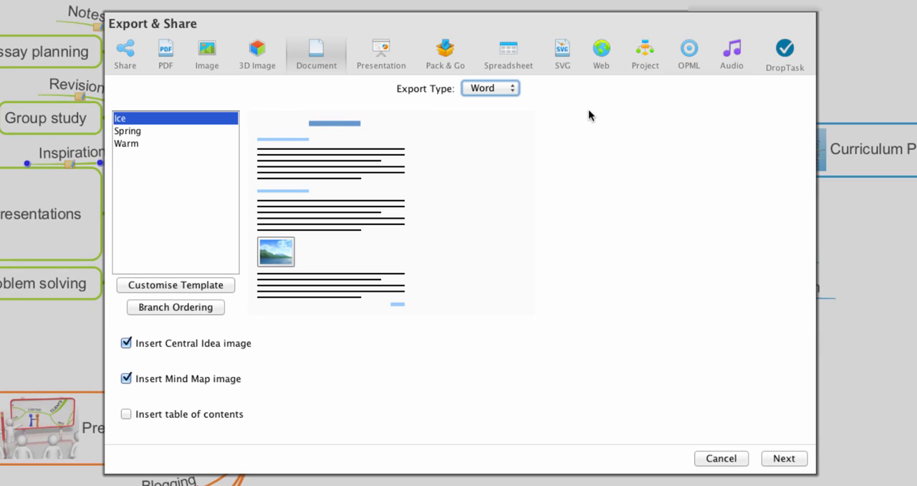
pyautogui.moveTo(133, 137)
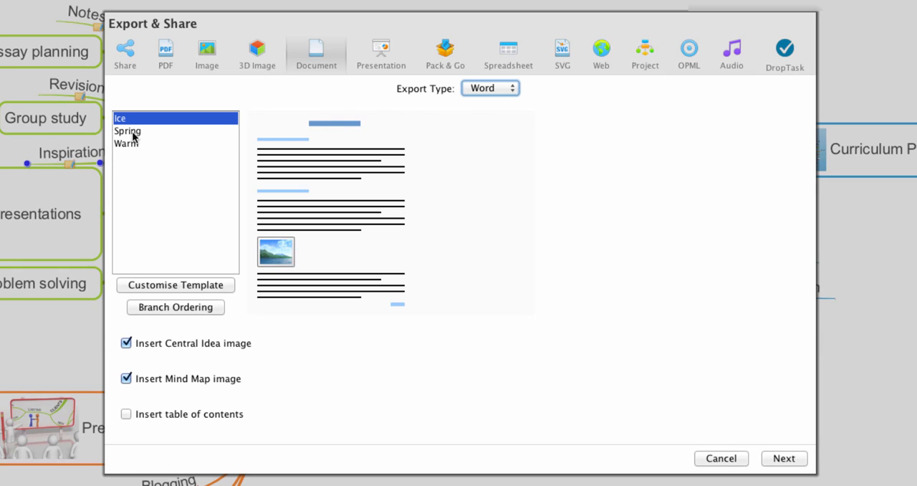
pyautogui.click(127, 144)
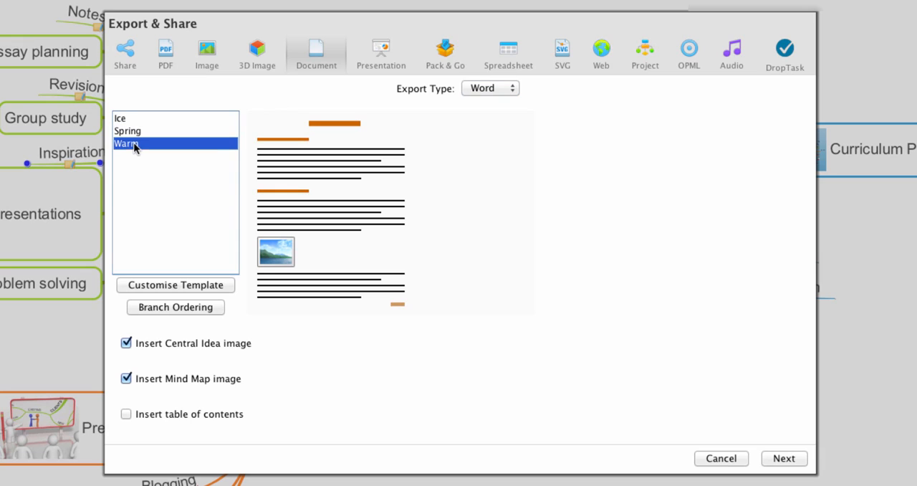
pyautogui.click(129, 118)
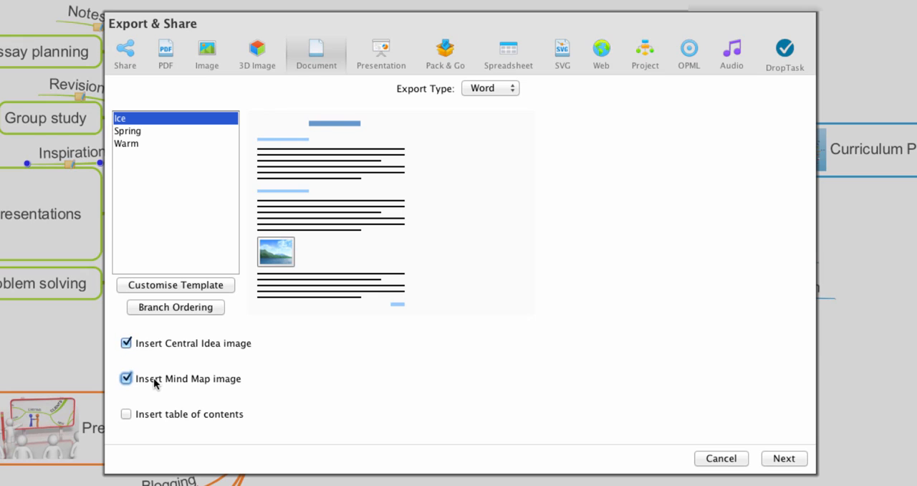
pyautogui.moveTo(658, 345)
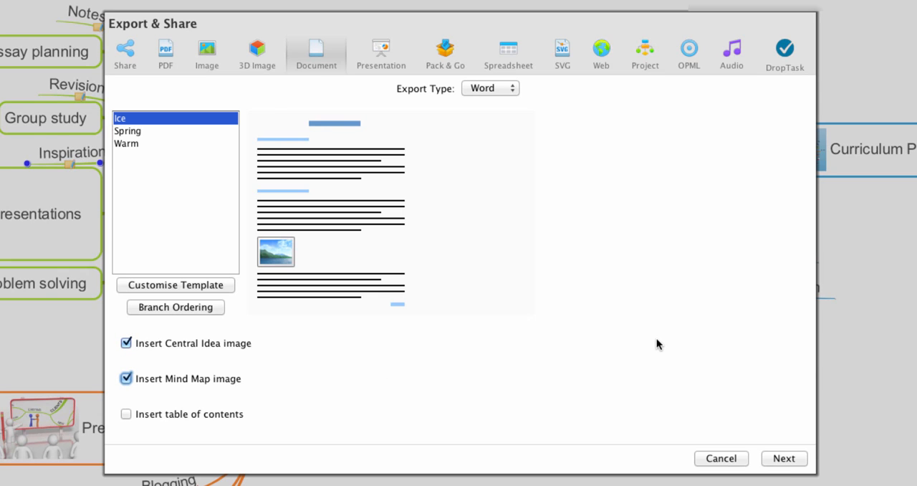
pyautogui.moveTo(783, 463)
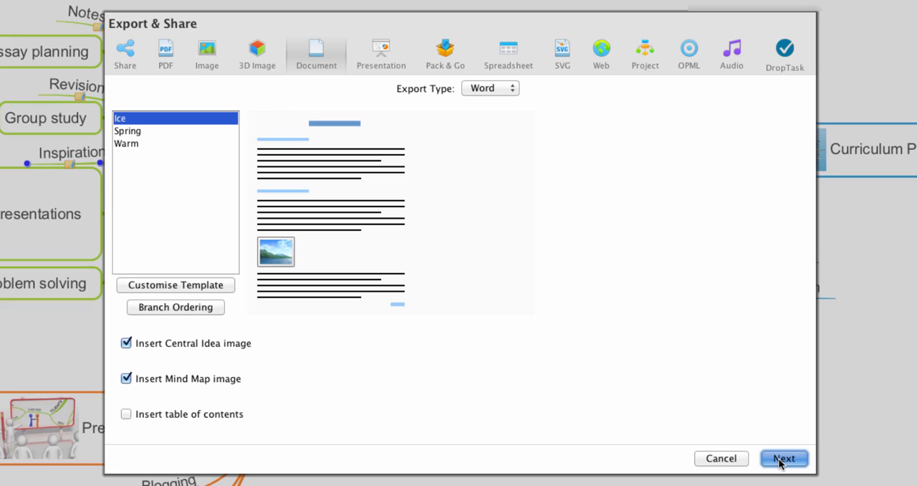
# Step: Save the Word export of the Uses of iMindMap map to disk
pyautogui.click(783, 458)
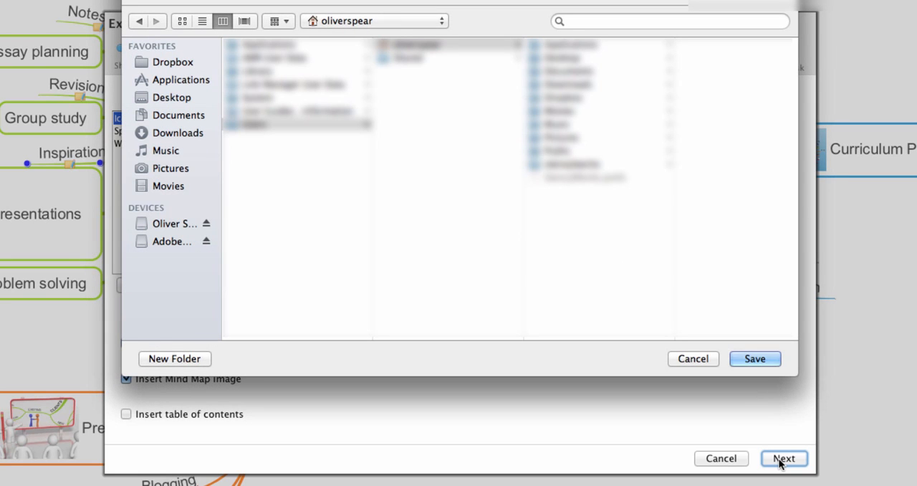
pyautogui.click(172, 96)
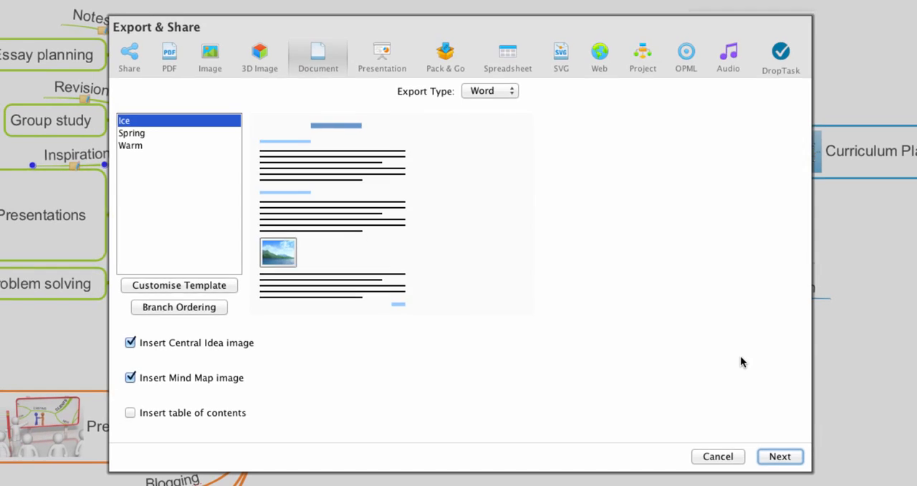
pyautogui.click(717, 457)
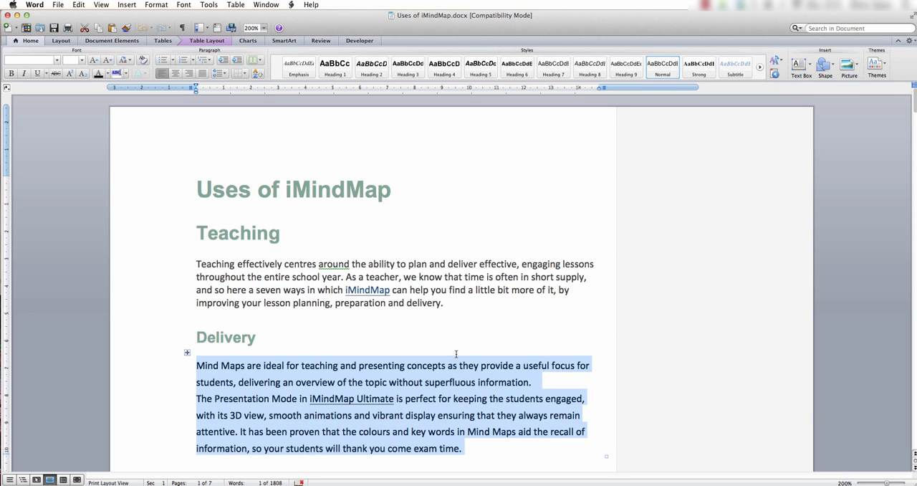
# Step: Scroll through the exported document and select the Curriculum Planning mind map image
pyautogui.scroll(-3)
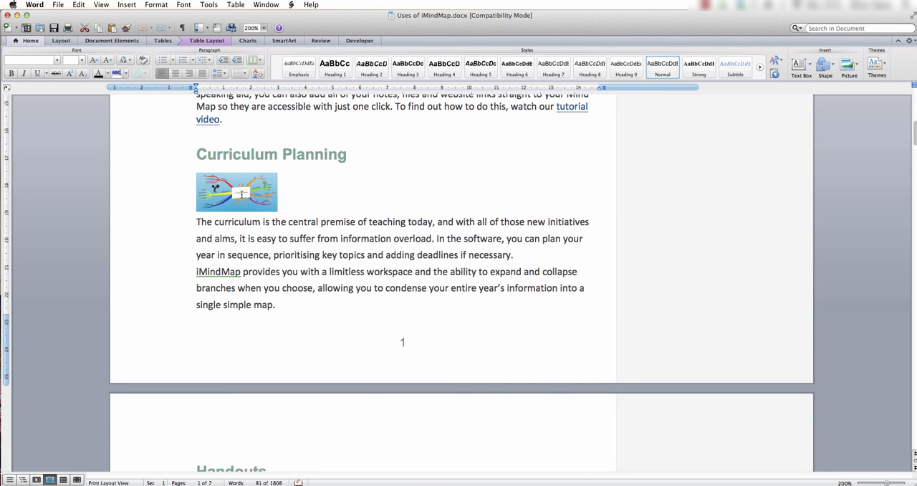
pyautogui.click(236, 191)
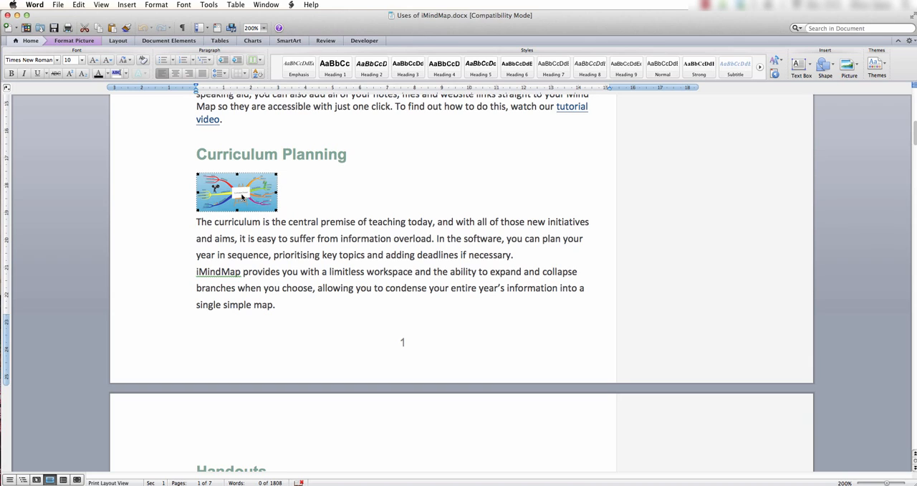